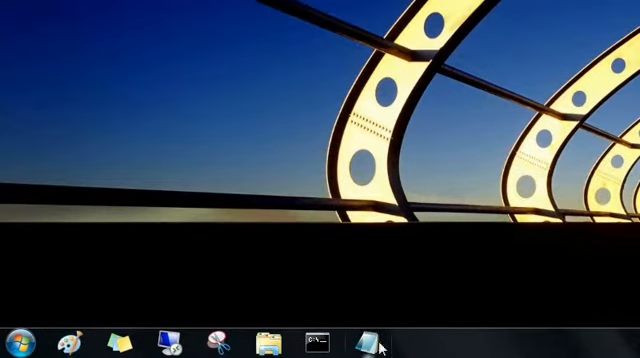
mouse_move(54, 318)
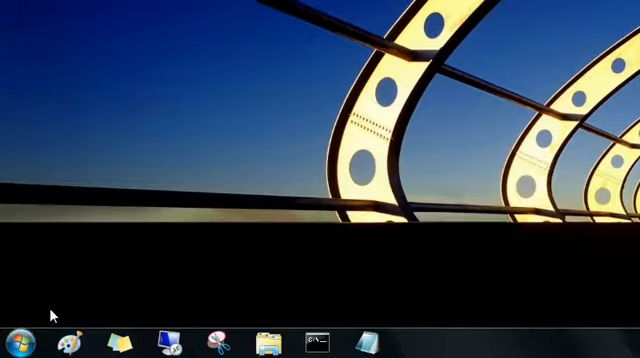
mouse_move(310, 282)
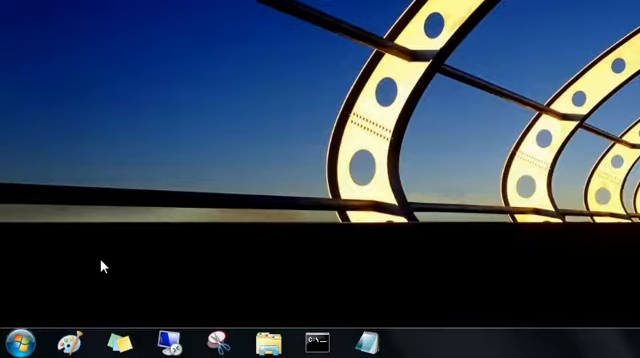
Pin Calculator from the Start menu's program list onto the taskbar
click(12, 344)
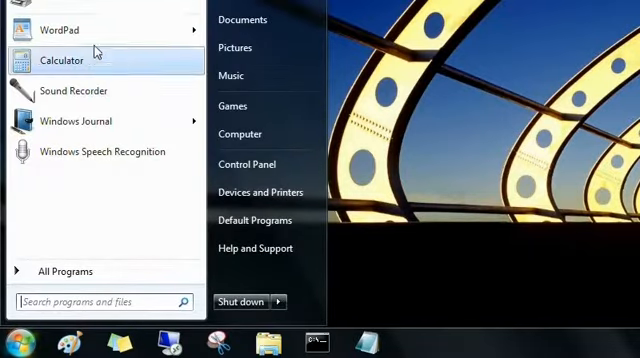
right_click(60, 28)
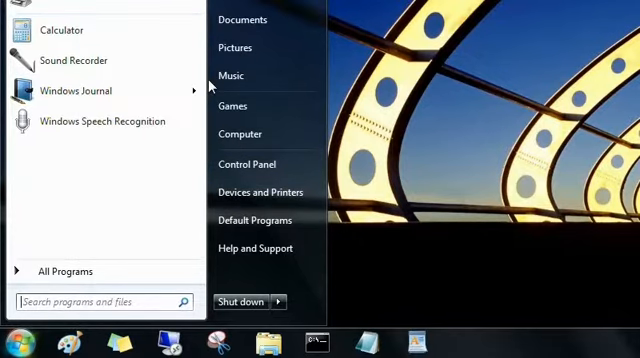
mouse_move(62, 30)
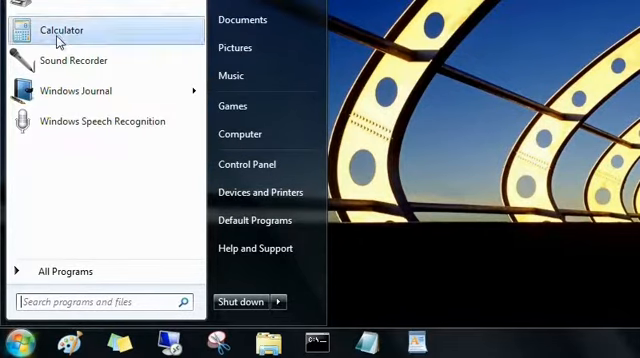
drag(62, 28, 484, 252)
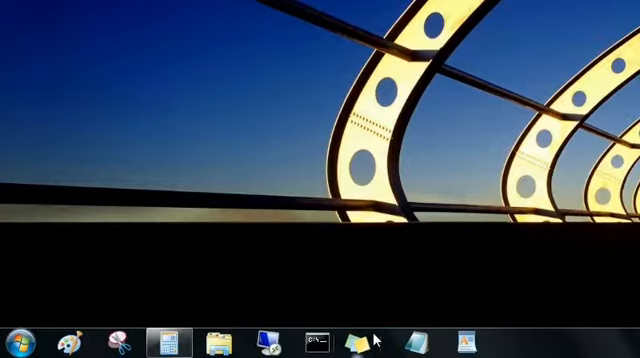
click(22, 336)
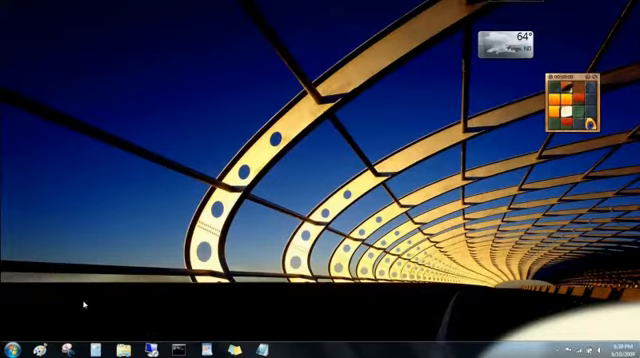
click(10, 344)
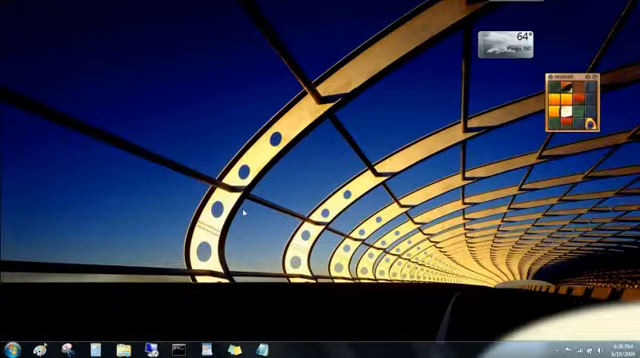
mouse_move(144, 324)
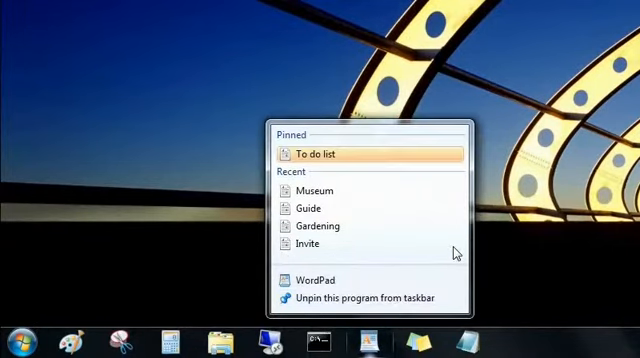
mouse_move(398, 152)
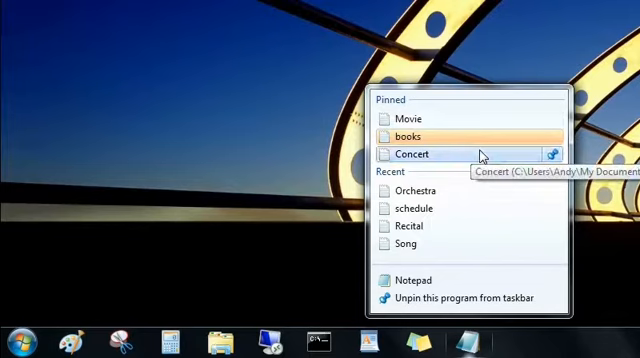
mouse_move(552, 156)
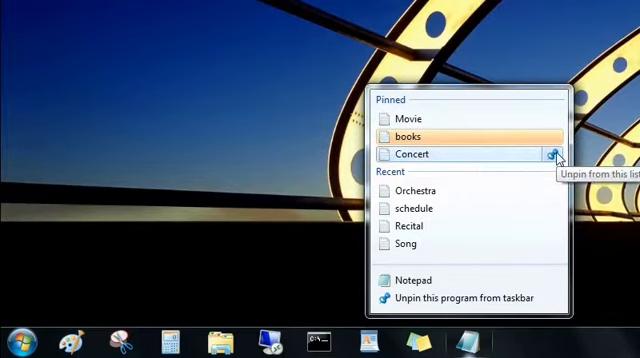
Unpin the Concert document from Notepad's jump list so it falls under Recent
click(554, 156)
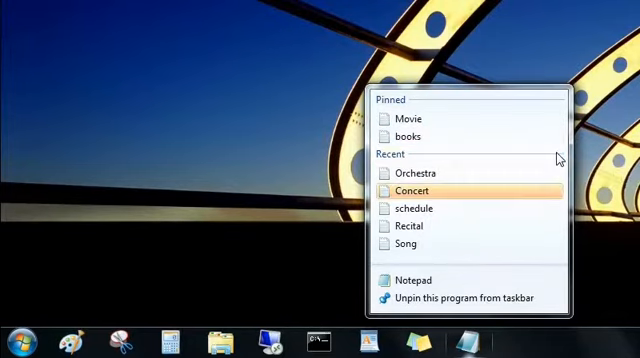
mouse_move(424, 208)
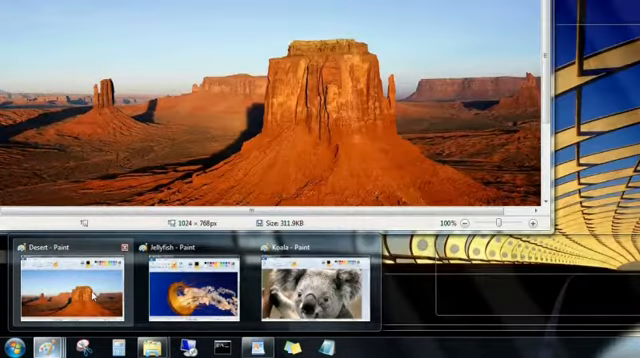
Bring the Jellyfish picture window to the front from the Paint thumbnail previews
click(180, 280)
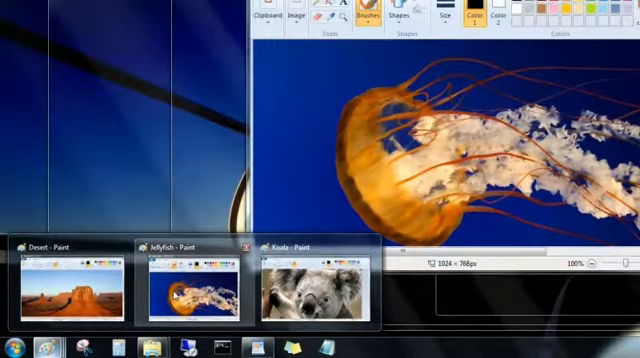
click(304, 290)
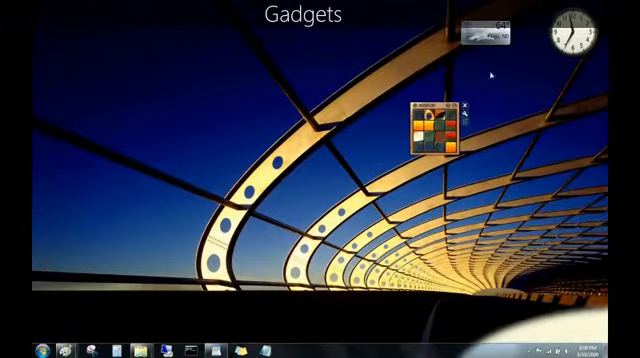
Move the weather gadget left of the puzzle and the clock gadget closer to it
drag(490, 30, 524, 130)
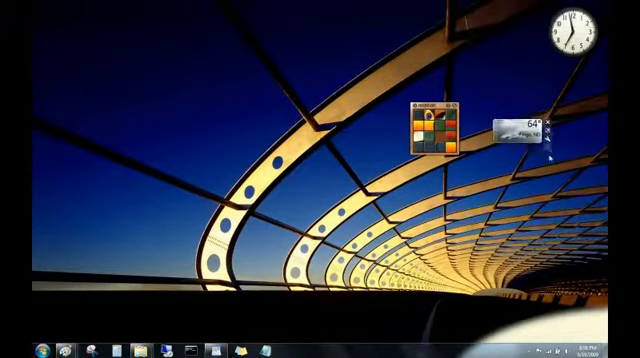
drag(512, 124, 282, 96)
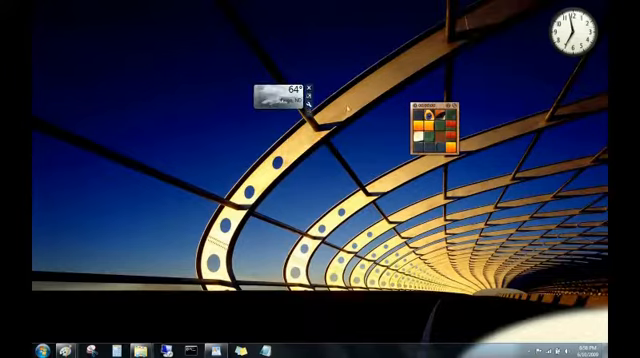
drag(576, 36, 484, 44)
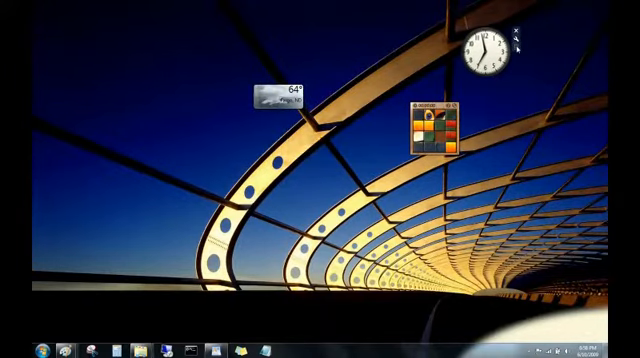
mouse_move(210, 164)
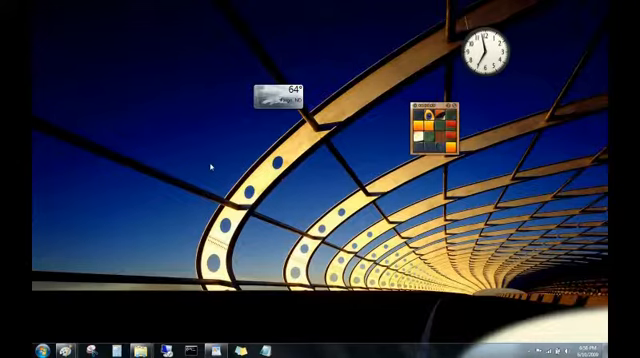
mouse_move(256, 272)
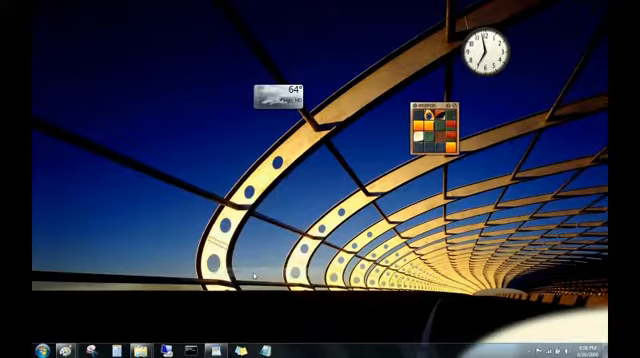